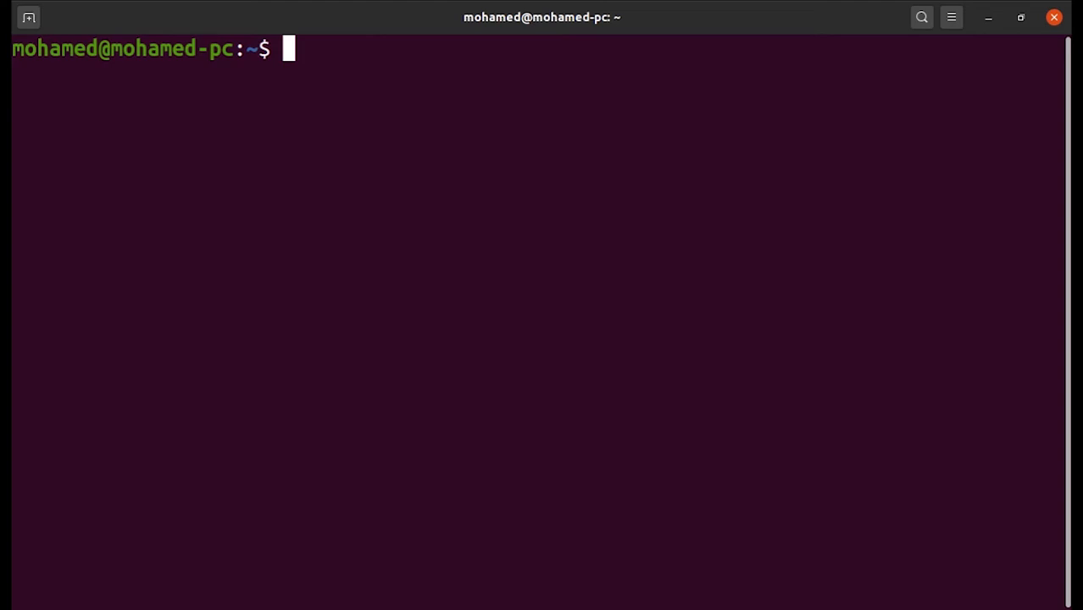
Source the ROS 2 Foxy setup script /opt/ros/foxy/setup.bash
{"action": "type", "text": "."}
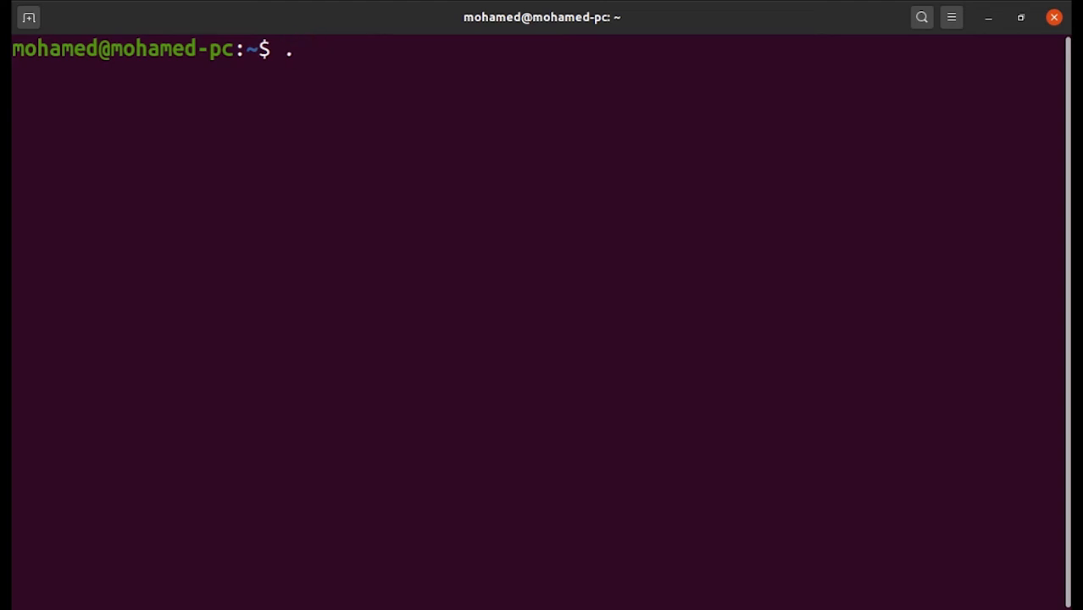
{"action": "type", "text": "/opt/ros/"}
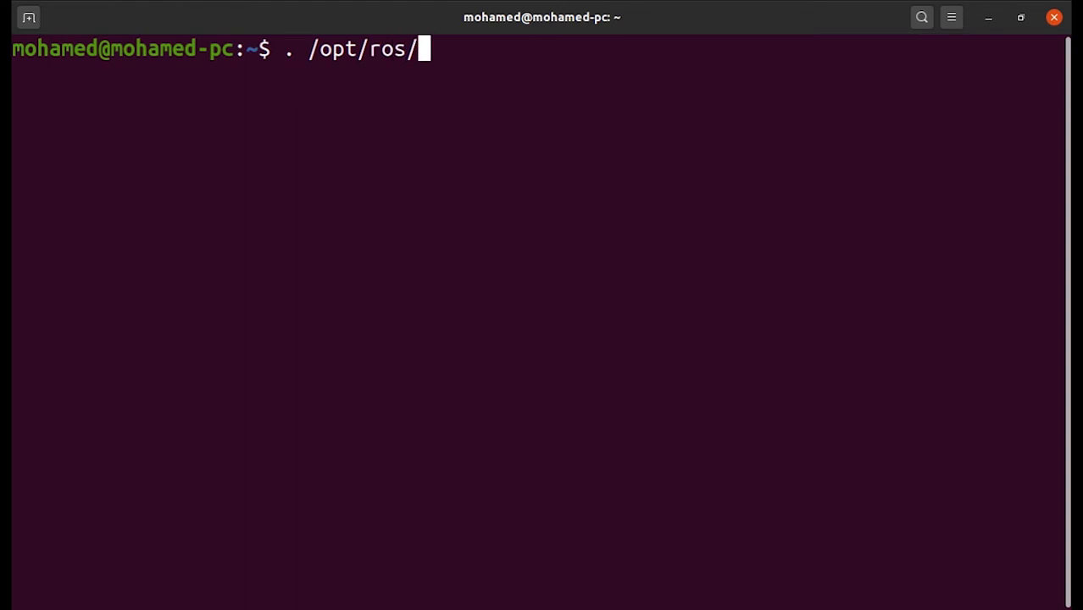
{"action": "type", "text": "foxy/setup.bash"}
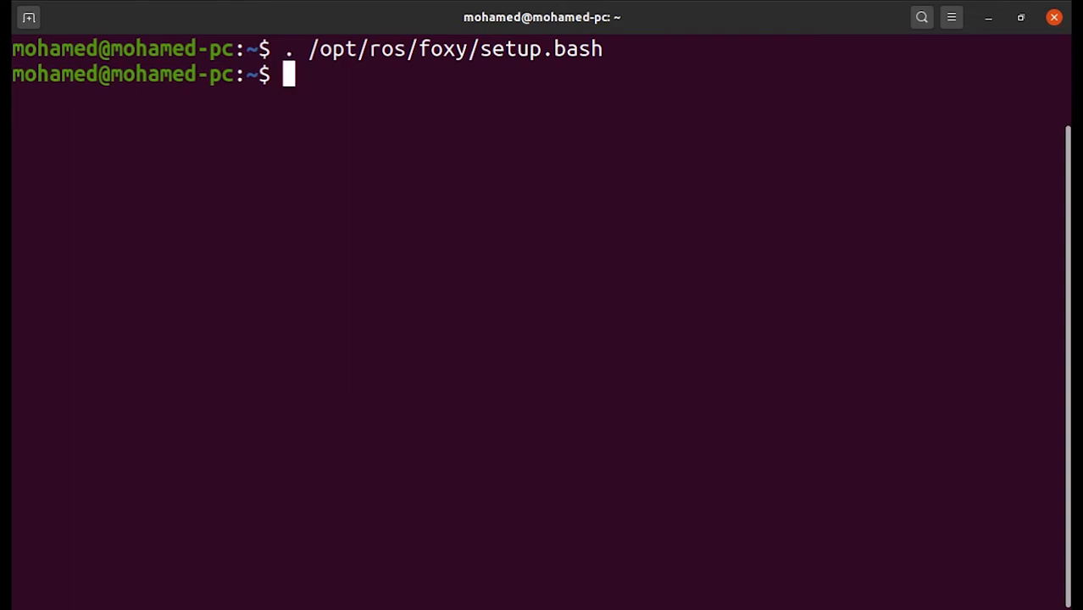
Source the bridge_ws workspace overlay from bridge_ws/install/setup.bash
{"action": "type", "text": "."}
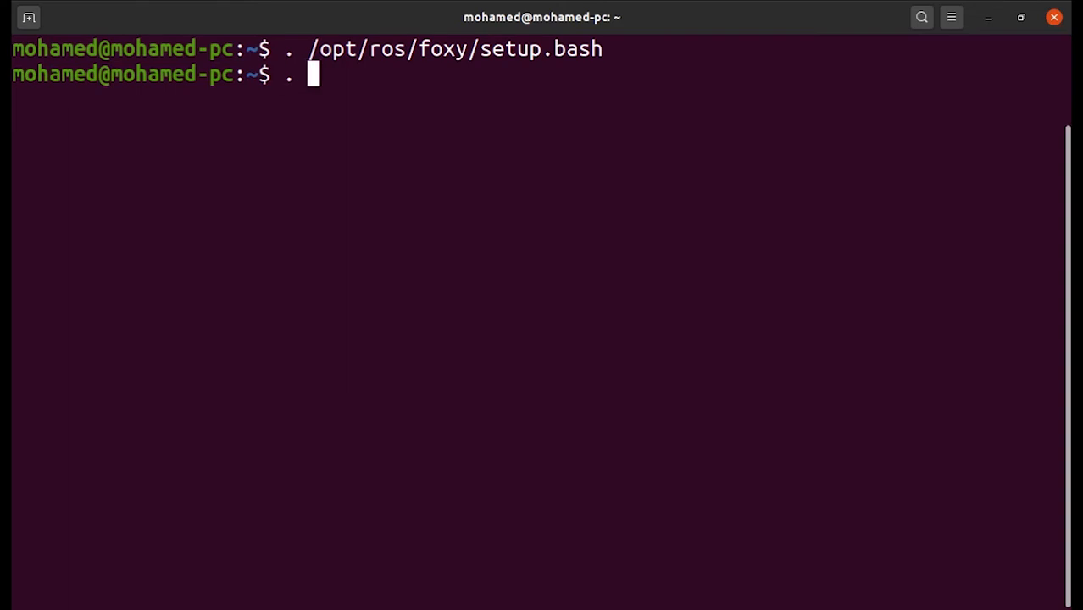
{"action": "type", "text": "bridge_ws/i"}
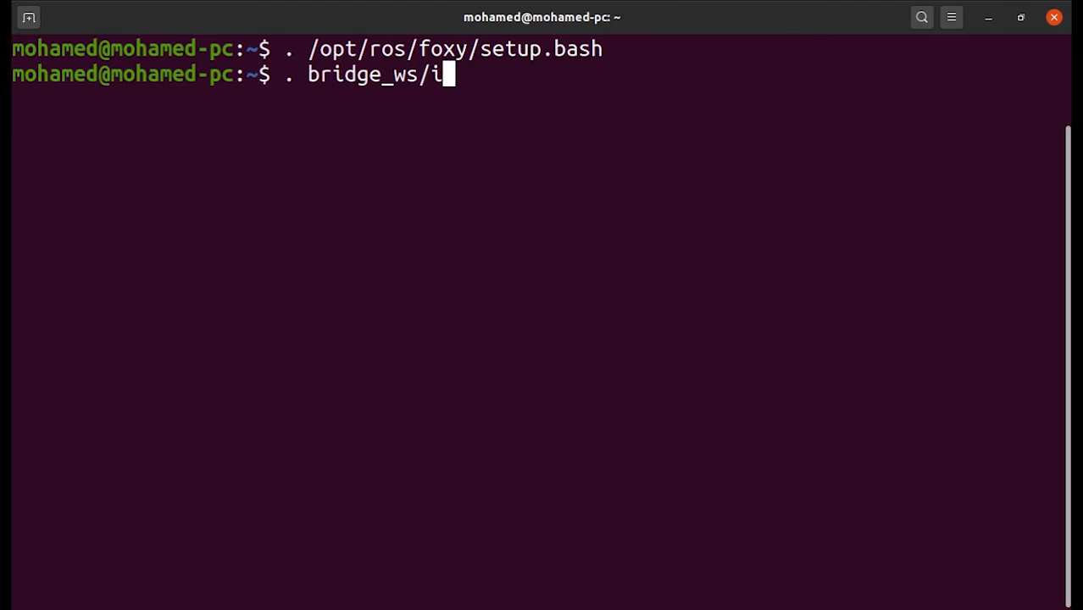
{"action": "type", "text": "nstall/setup."}
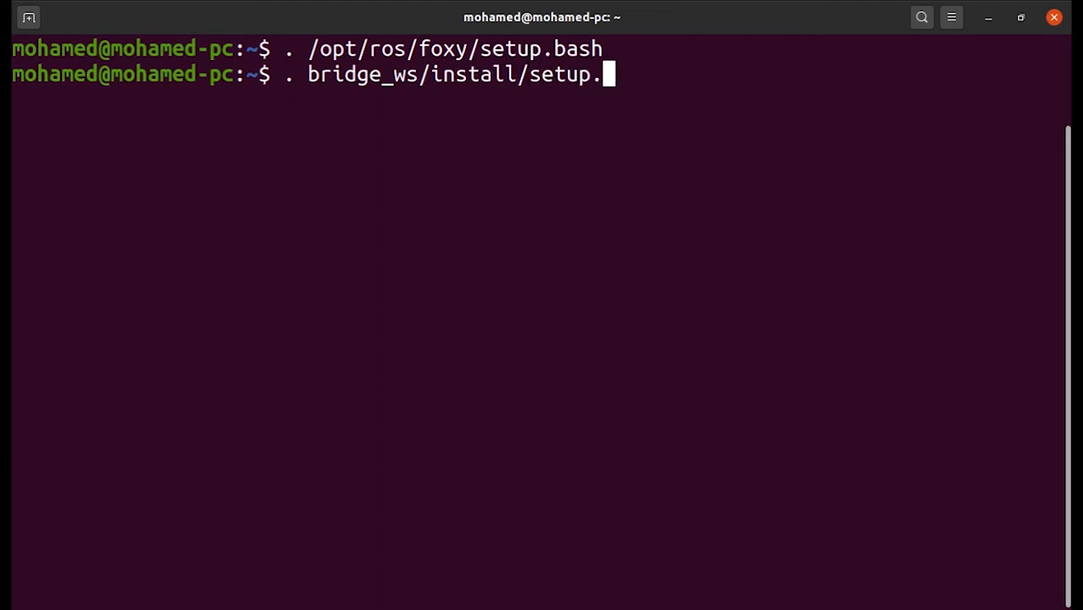
{"action": "key", "text": "Return"}
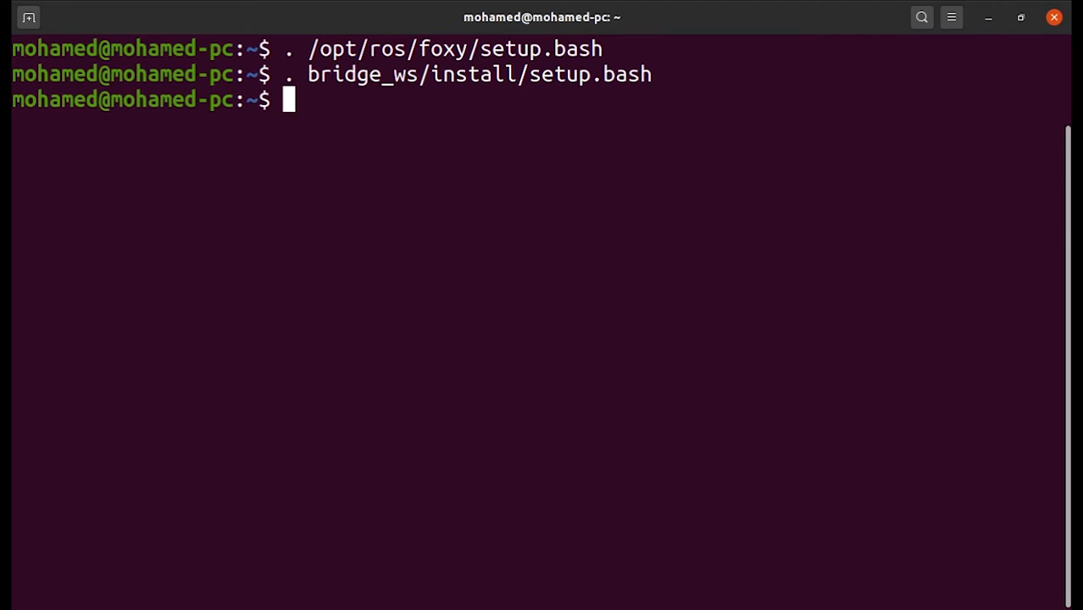
Enter the command 'ros2 run ros_ign_bridge parameter_bridge' at the prompt without running it
{"action": "type", "text": "ros"}
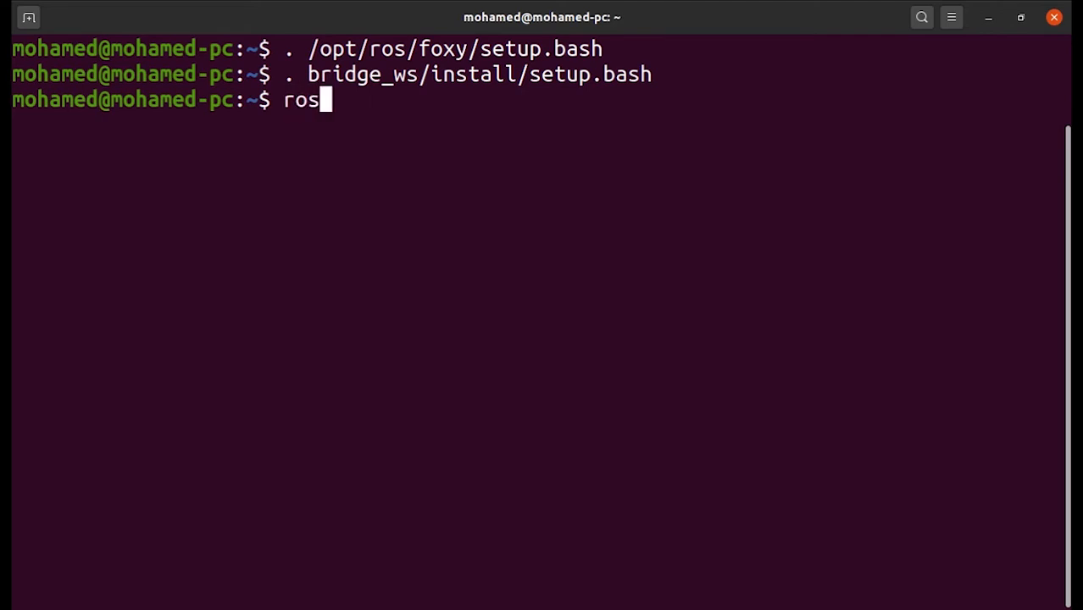
{"action": "type", "text": "2 run"}
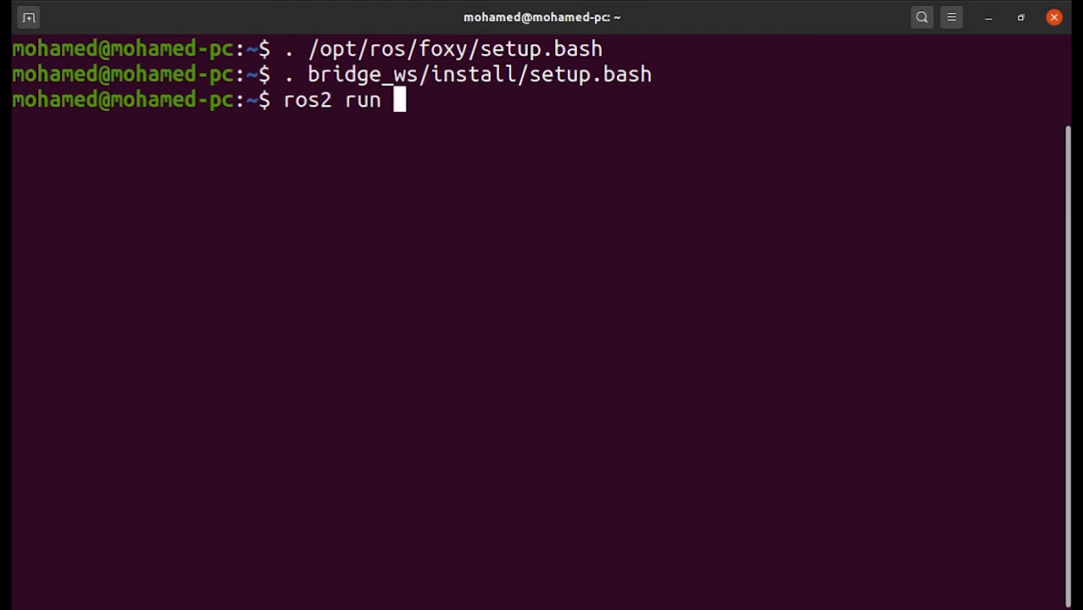
{"action": "type", "text": "ros_i"}
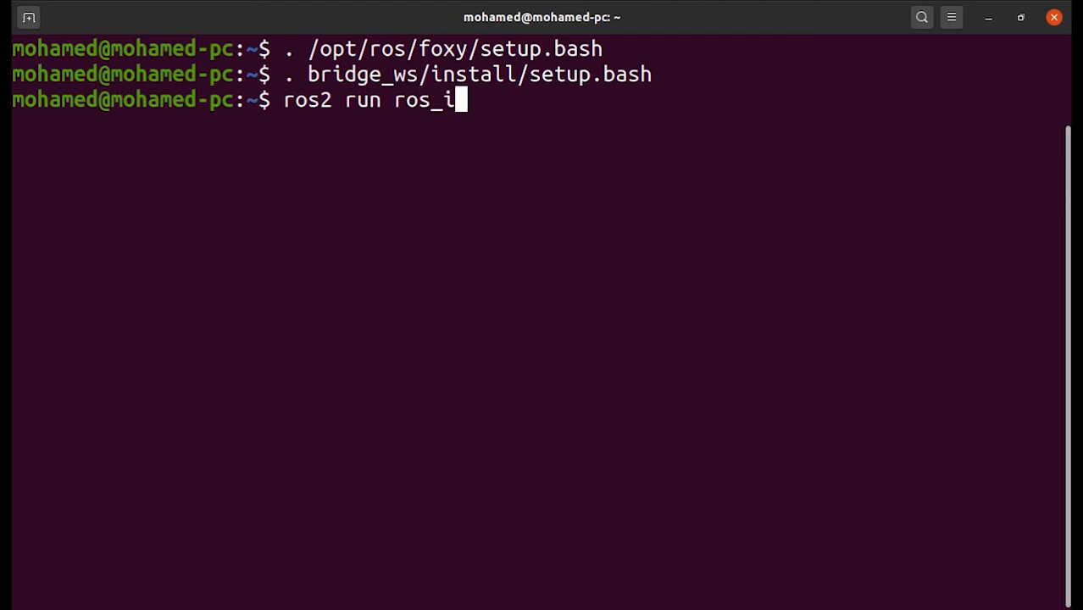
{"action": "type", "text": "gn_br"}
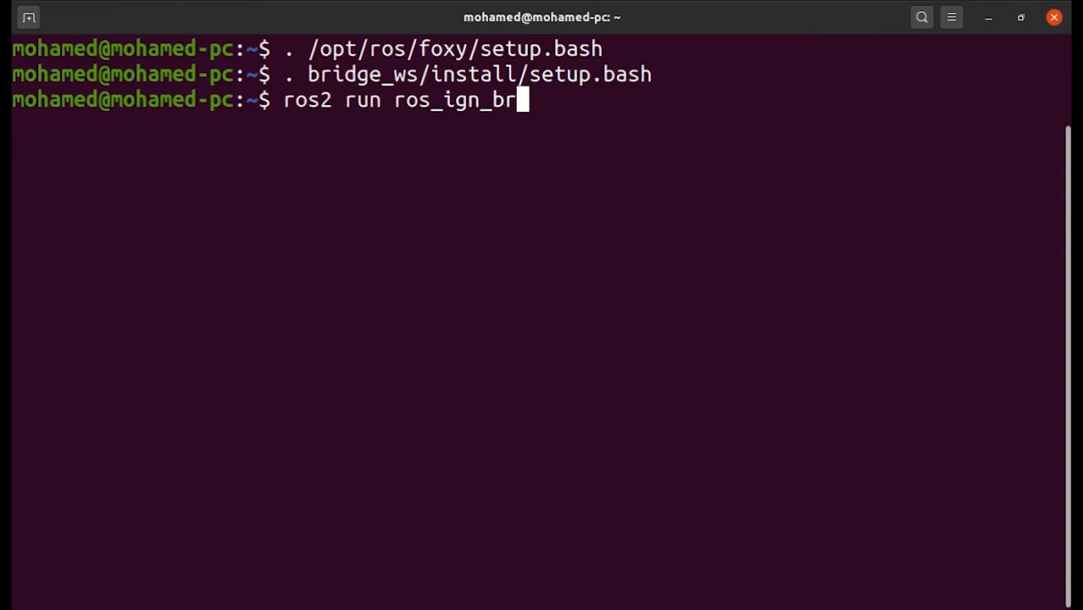
{"action": "type", "text": "idge para"}
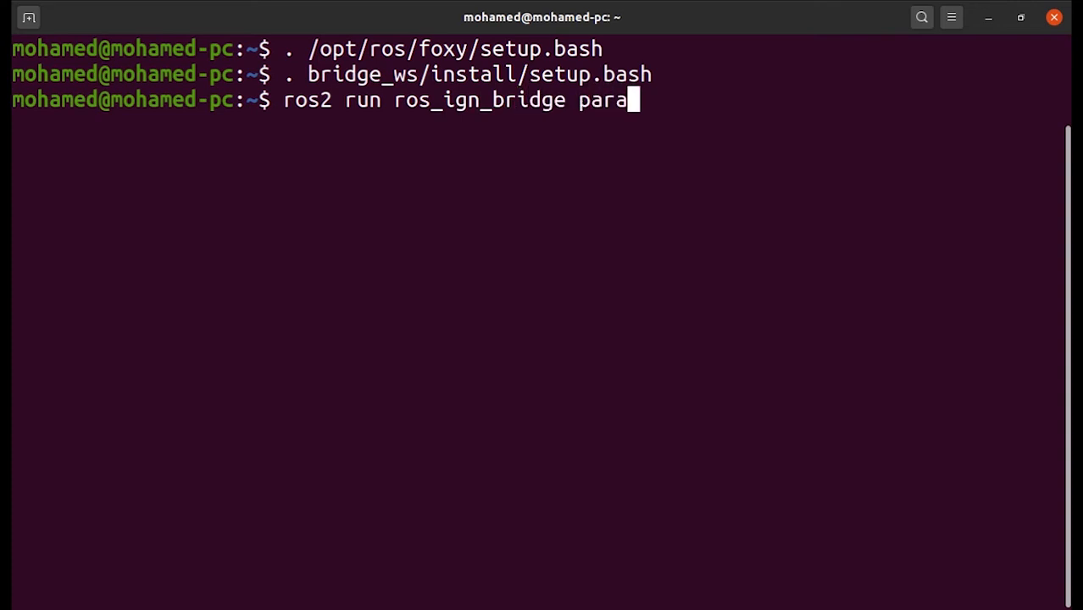
{"action": "type", "text": "meter_bridge"}
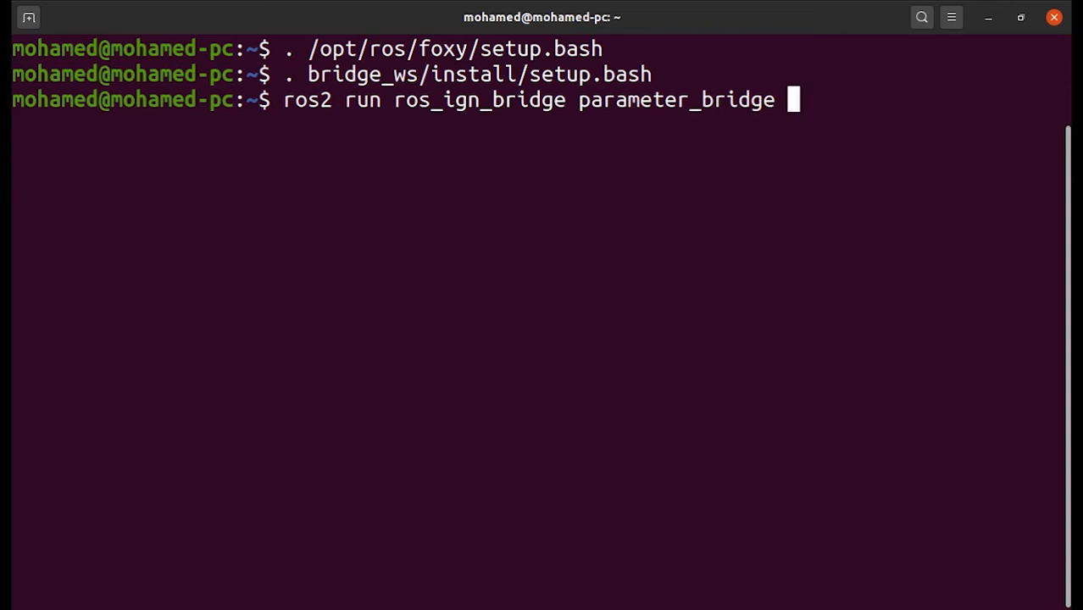
Append the topic argument '/keyboard/keypress@' to the bridge command
{"action": "type", "text": "/k"}
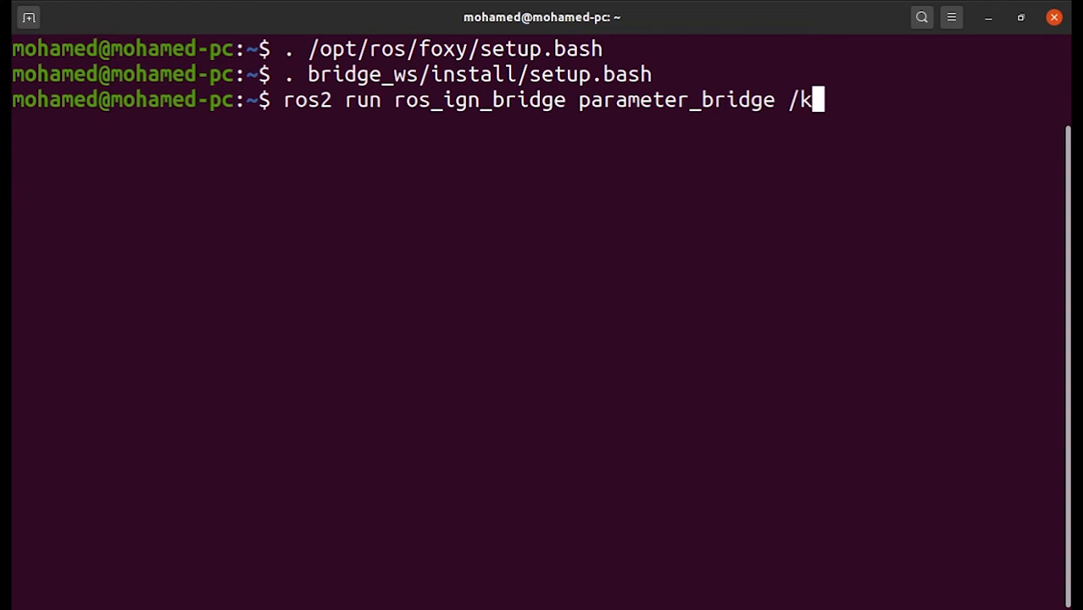
{"action": "type", "text": "eybo"}
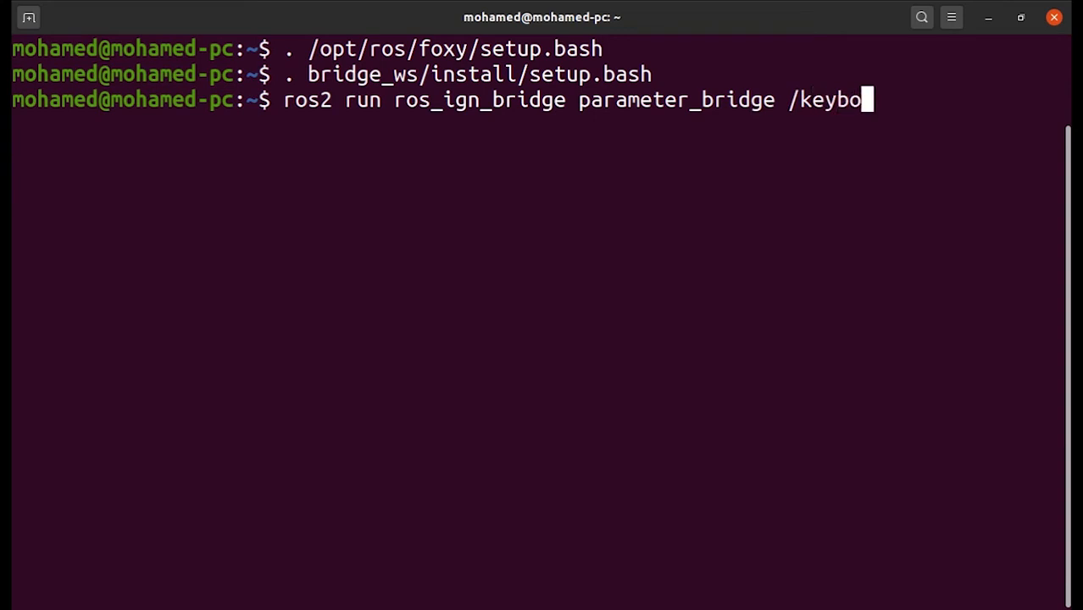
{"action": "type", "text": "ard/ke"}
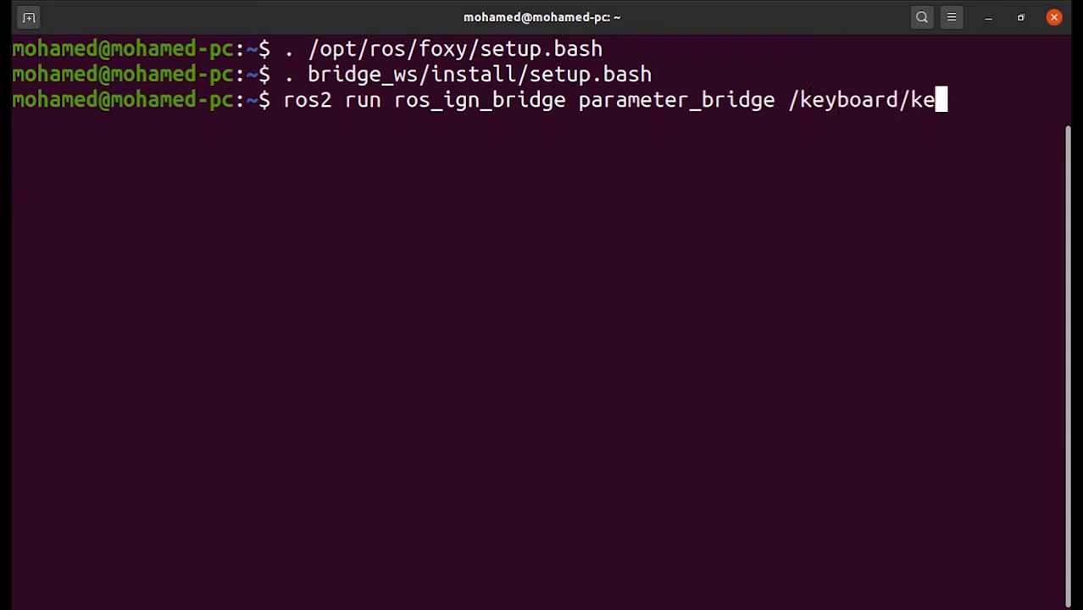
{"action": "type", "text": "ypress"}
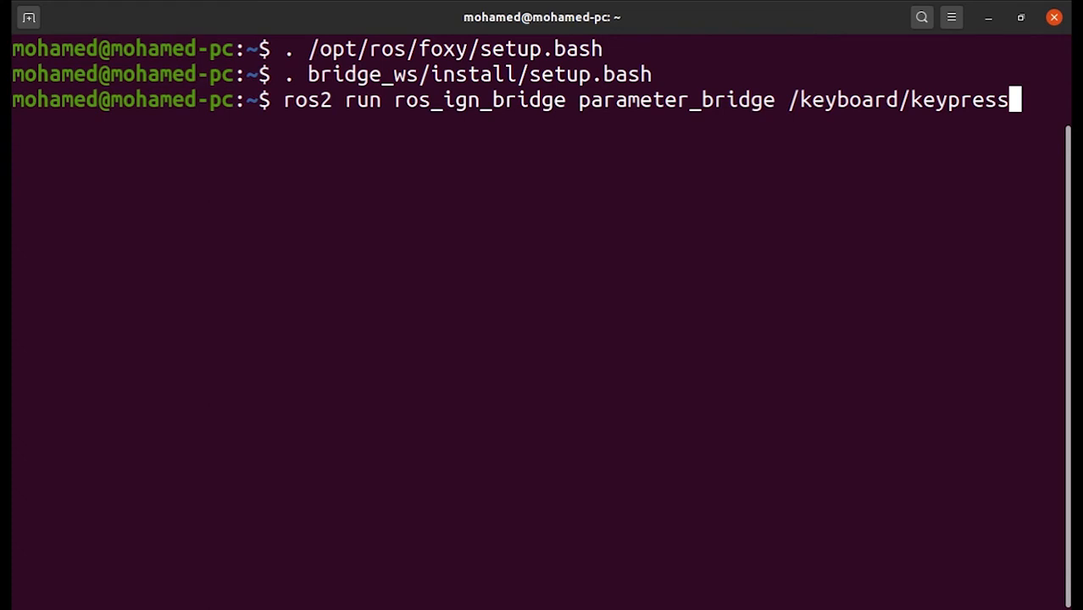
{"action": "type", "text": "@"}
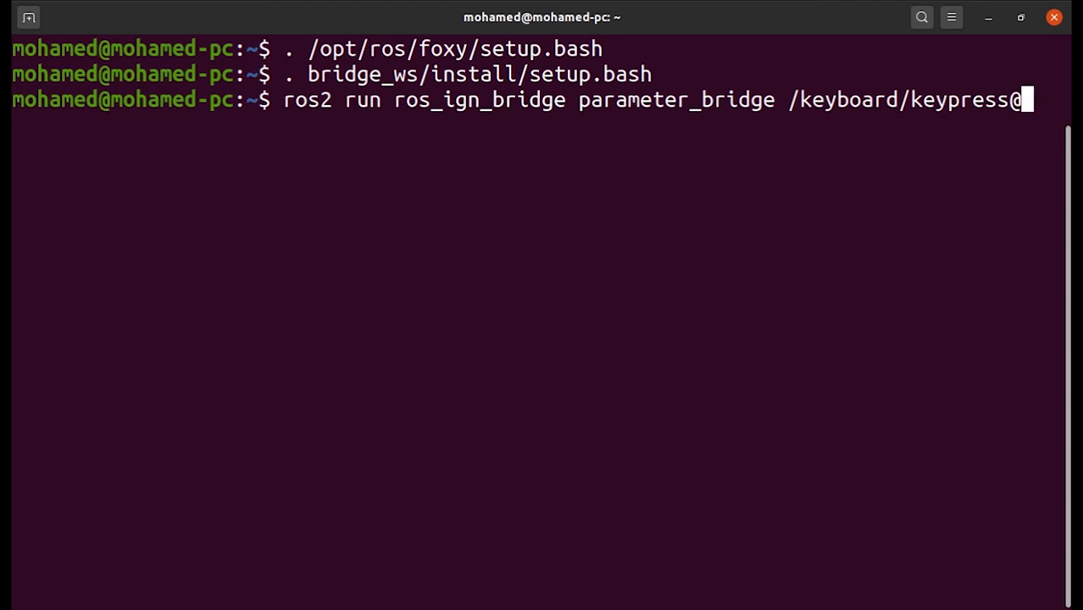
Add the ROS message type 'std_msgs/msg/Int32@' to the bridge argument, correcting stray characters
{"action": "type", "text": "std"}
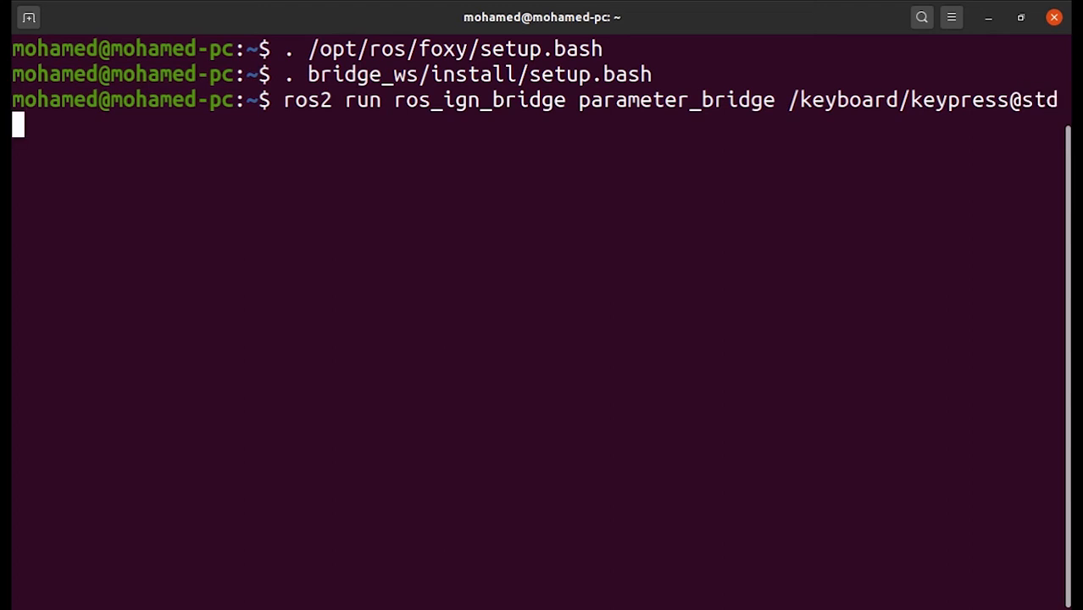
{"action": "type", "text": "_msgs"}
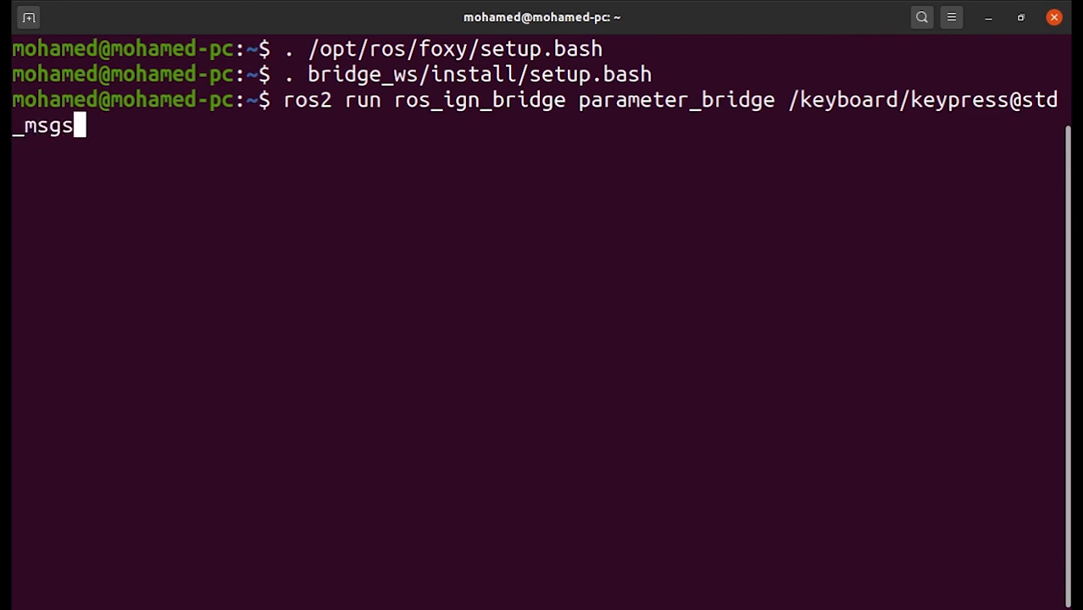
{"action": "type", "text": "/ms"}
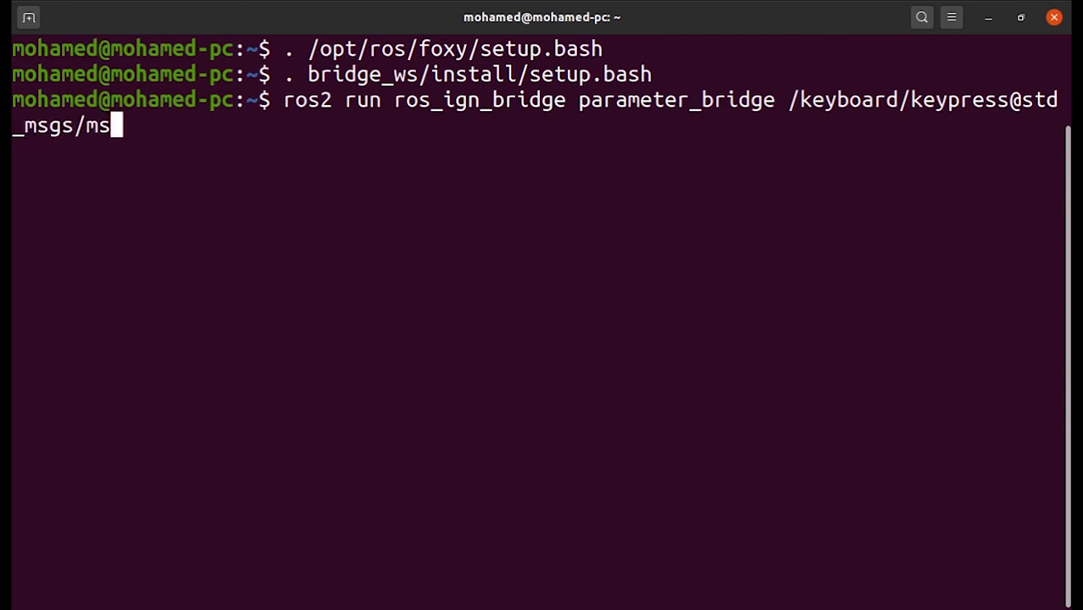
{"action": "type", "text": "g/"}
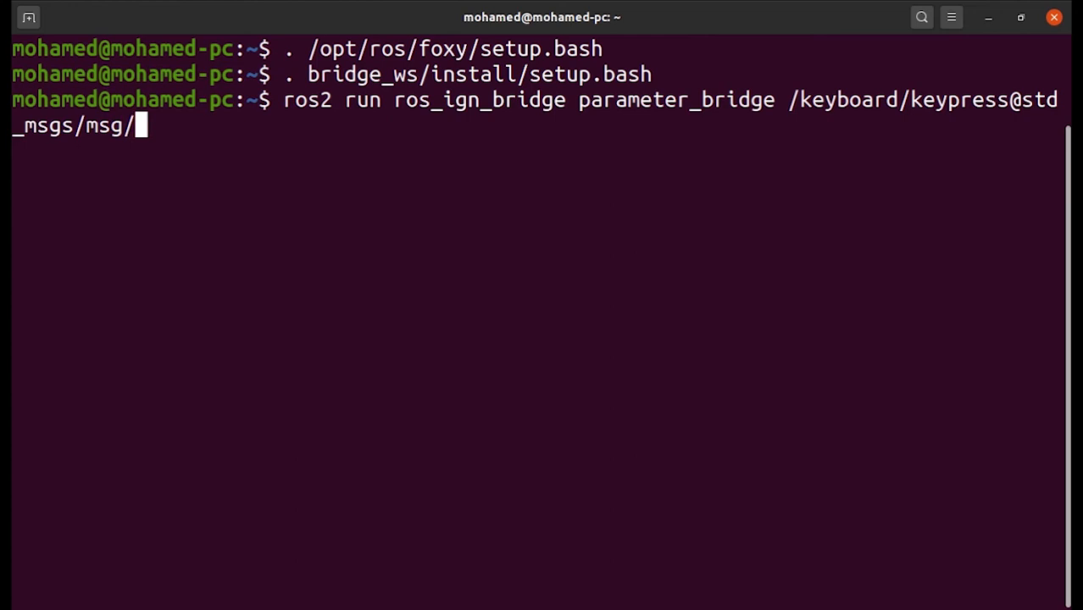
{"action": "type", "text": "Int"}
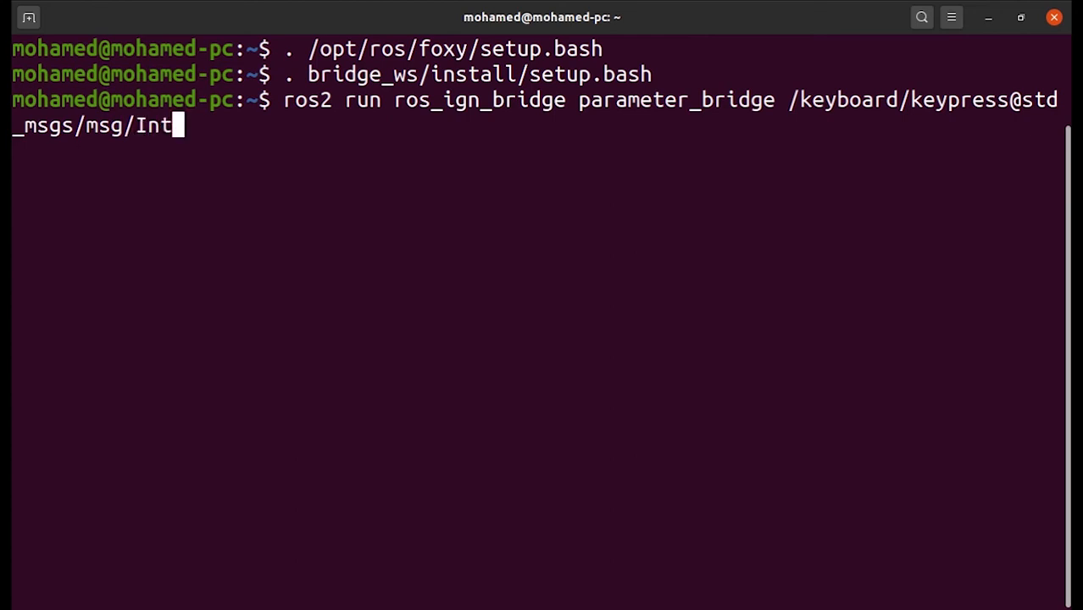
{"action": "type", "text": "32"}
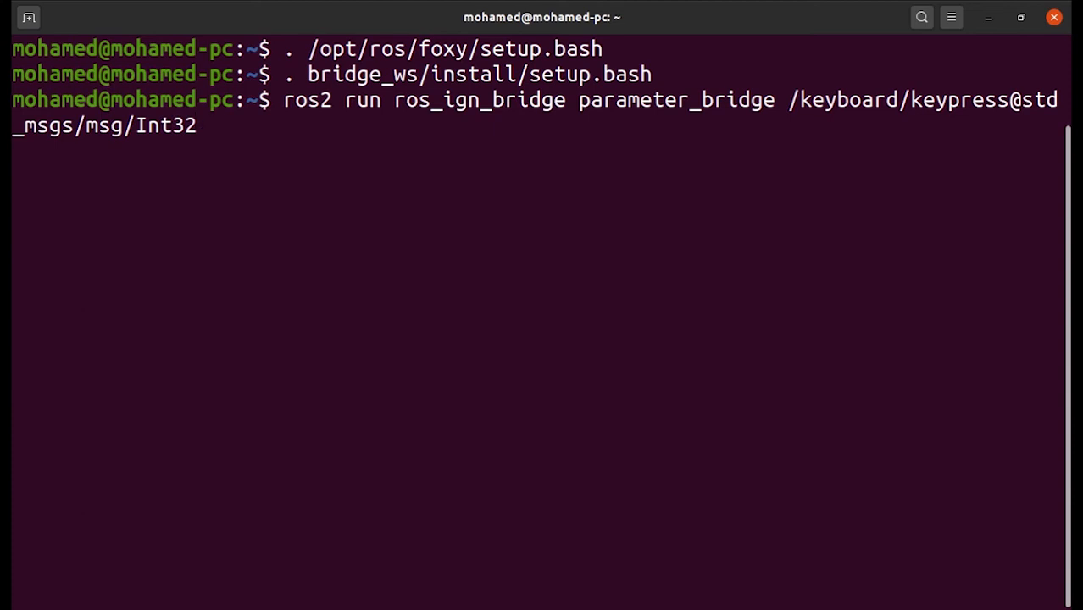
{"action": "type", "text": "@"}
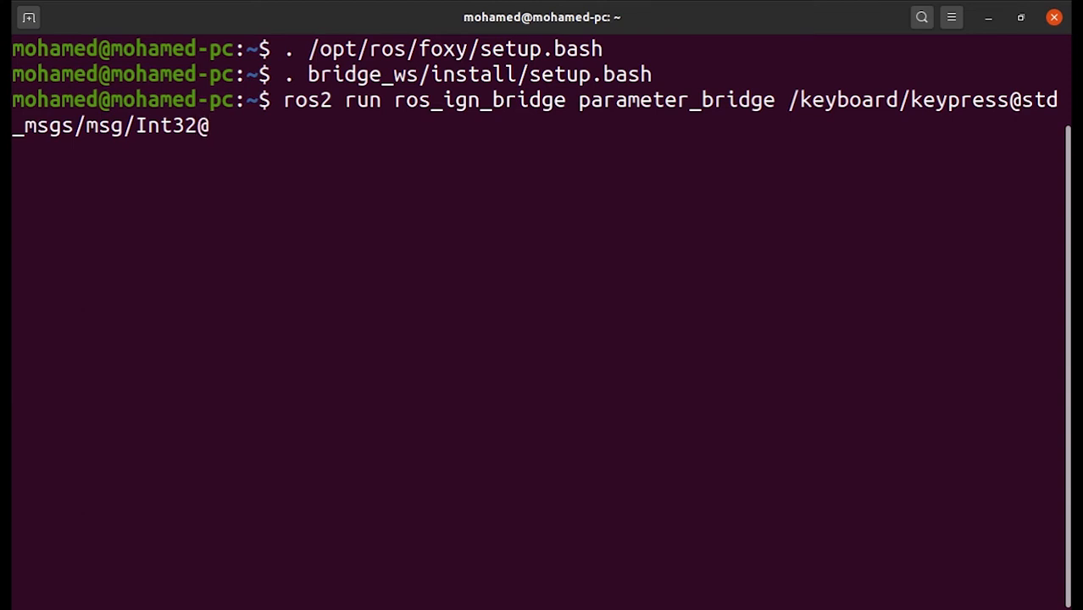
{"action": "key", "text": "Backspace"}
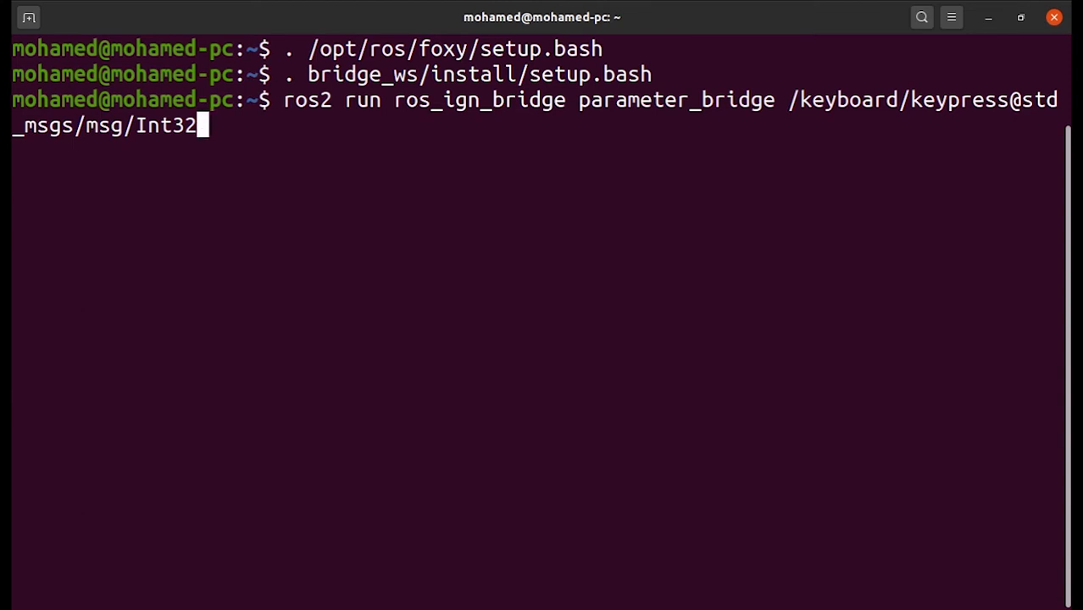
{"action": "type", "text": "]"}
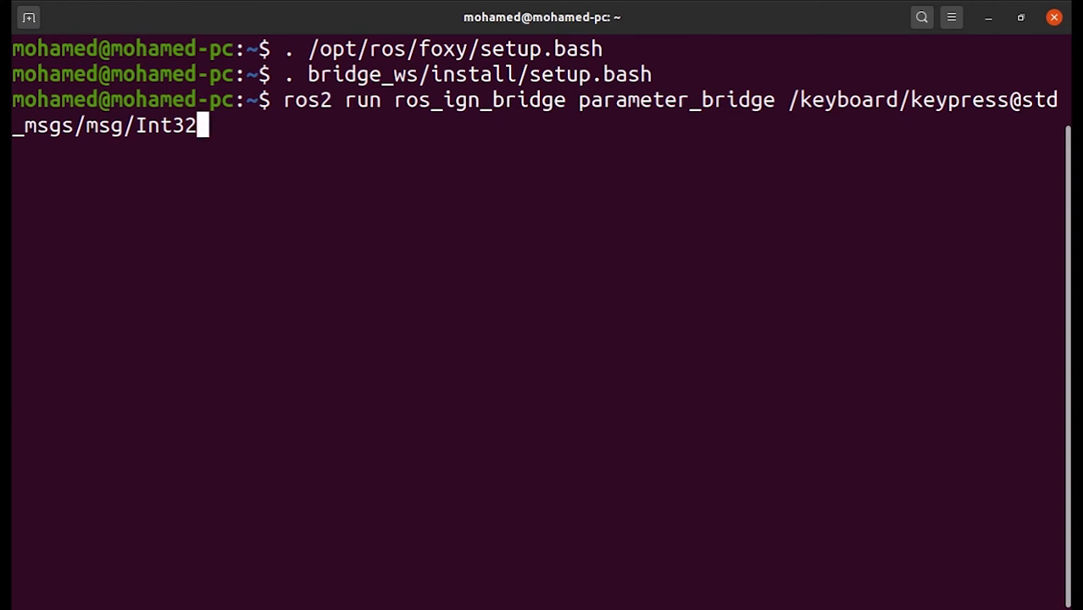
{"action": "type", "text": "["}
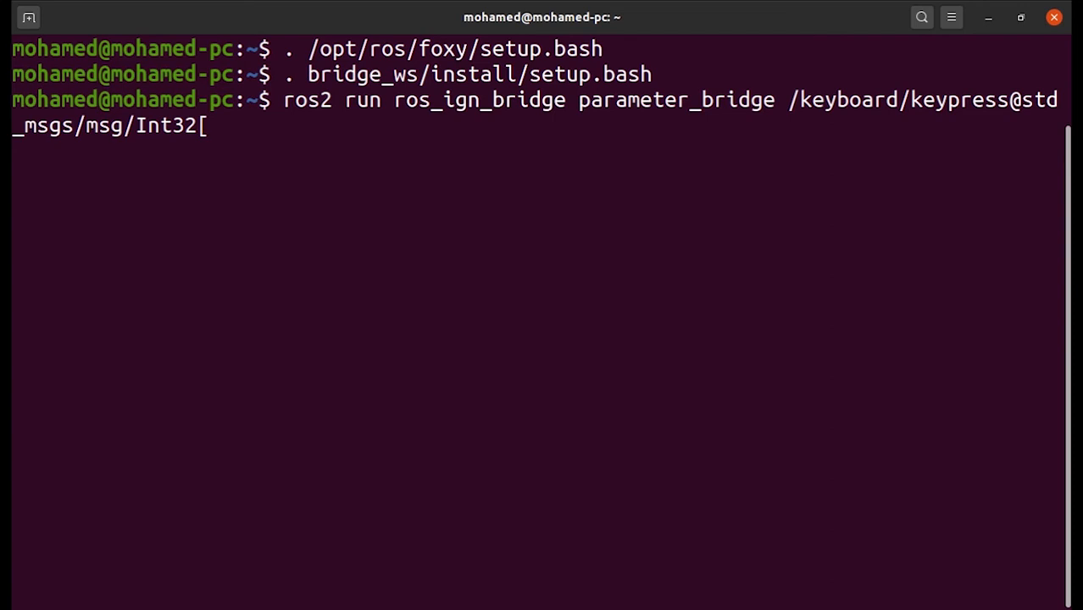
{"action": "type", "text": "]"}
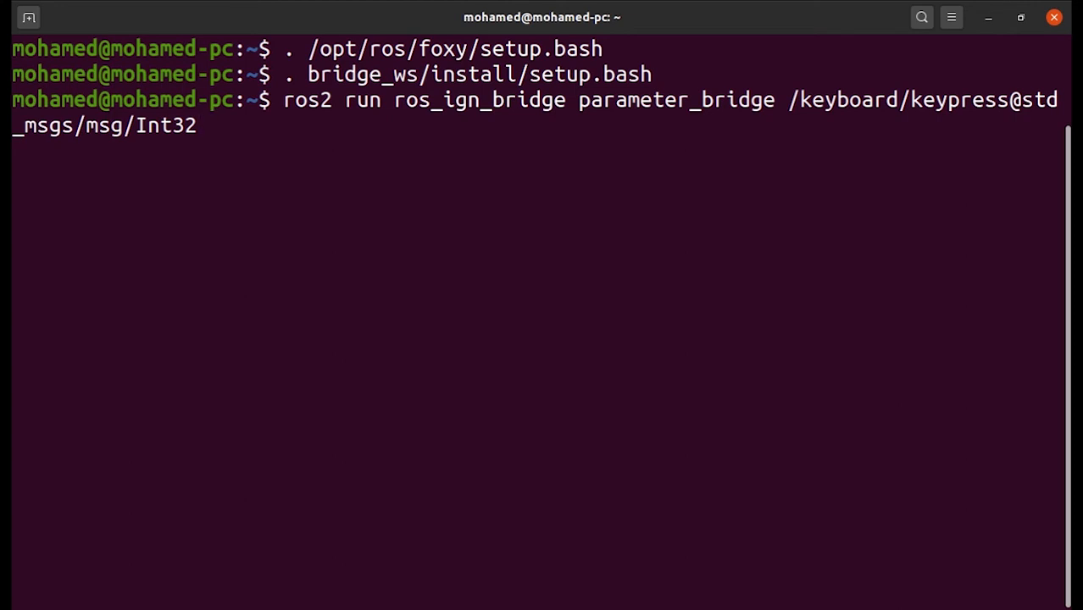
{"action": "type", "text": "@"}
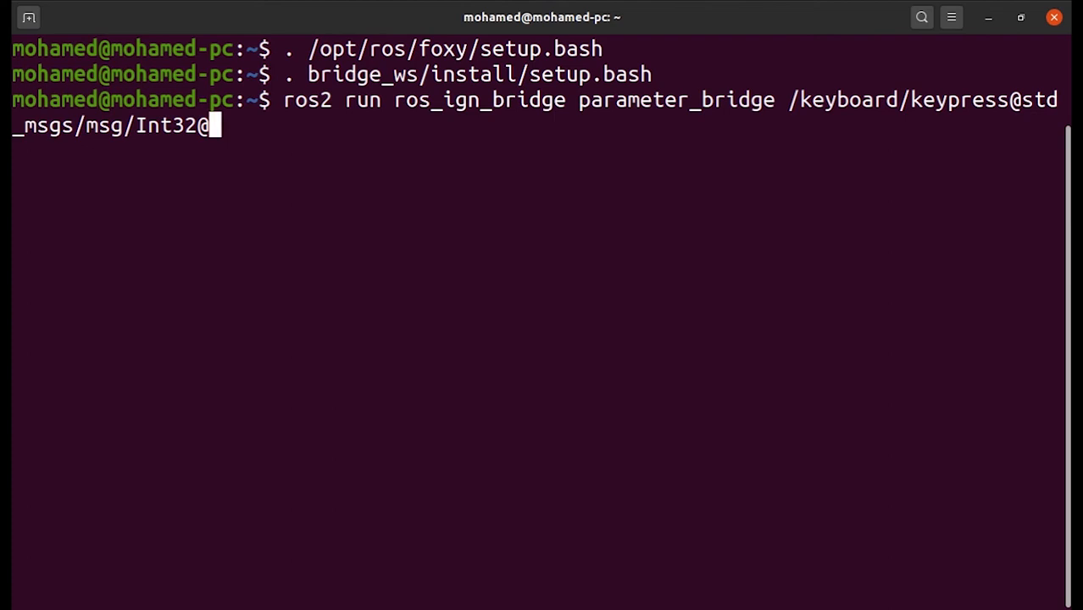
Complete the bridge argument with the Ignition type 'ignition.msgs.Int32'
{"action": "type", "text": "ignit"}
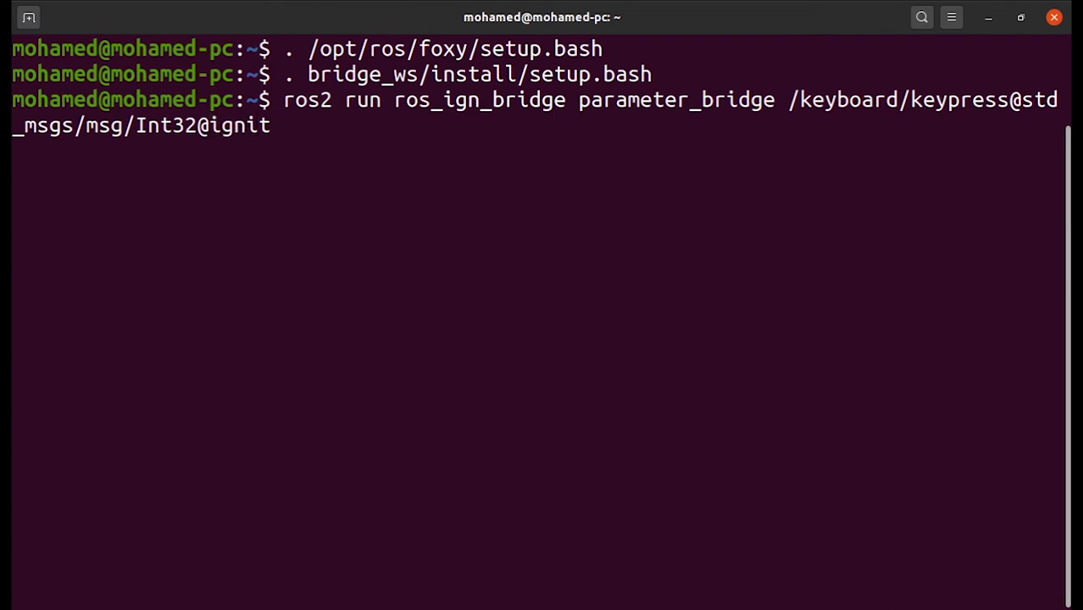
{"action": "type", "text": "ion"}
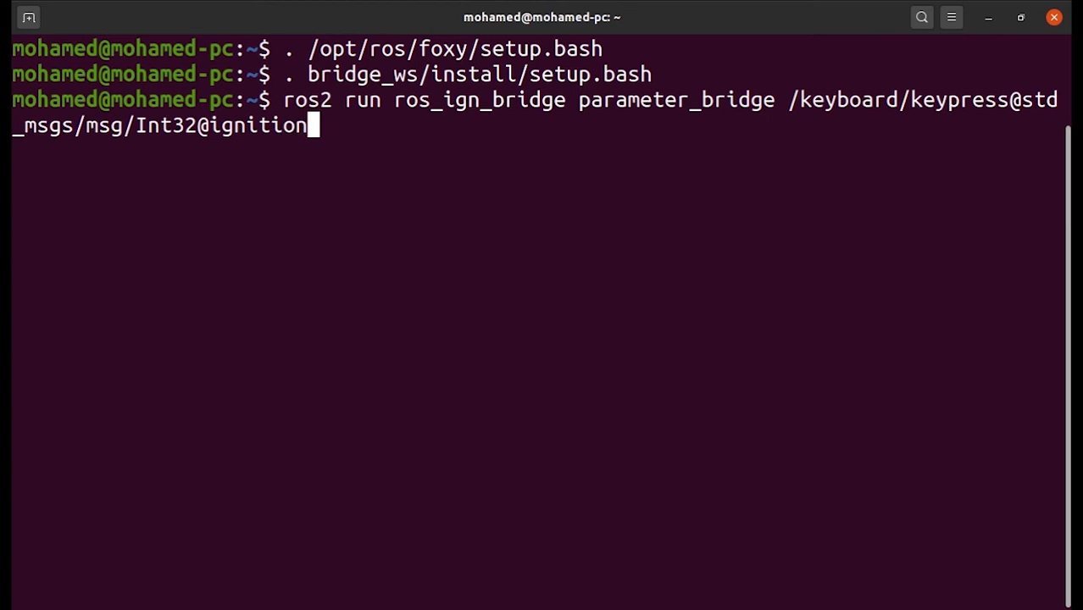
{"action": "type", "text": ".ms"}
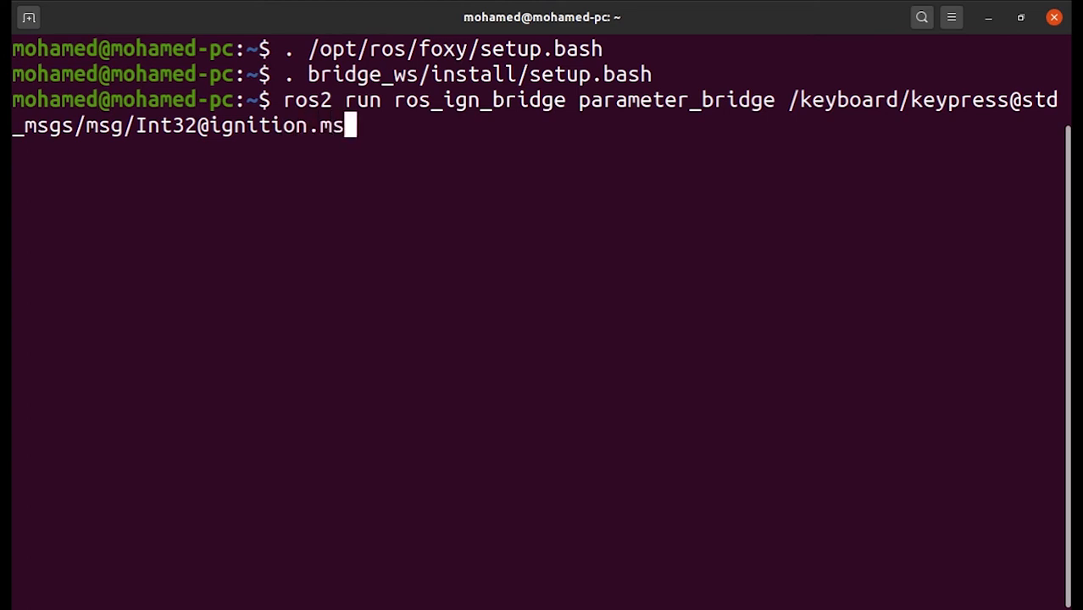
{"action": "type", "text": "gs.In"}
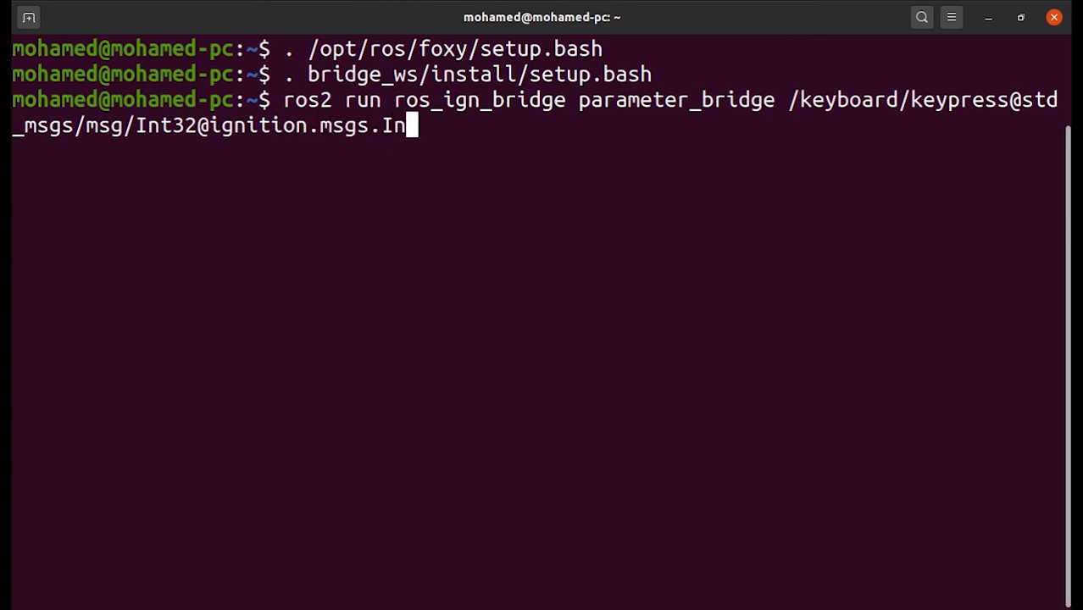
{"action": "type", "text": "t32"}
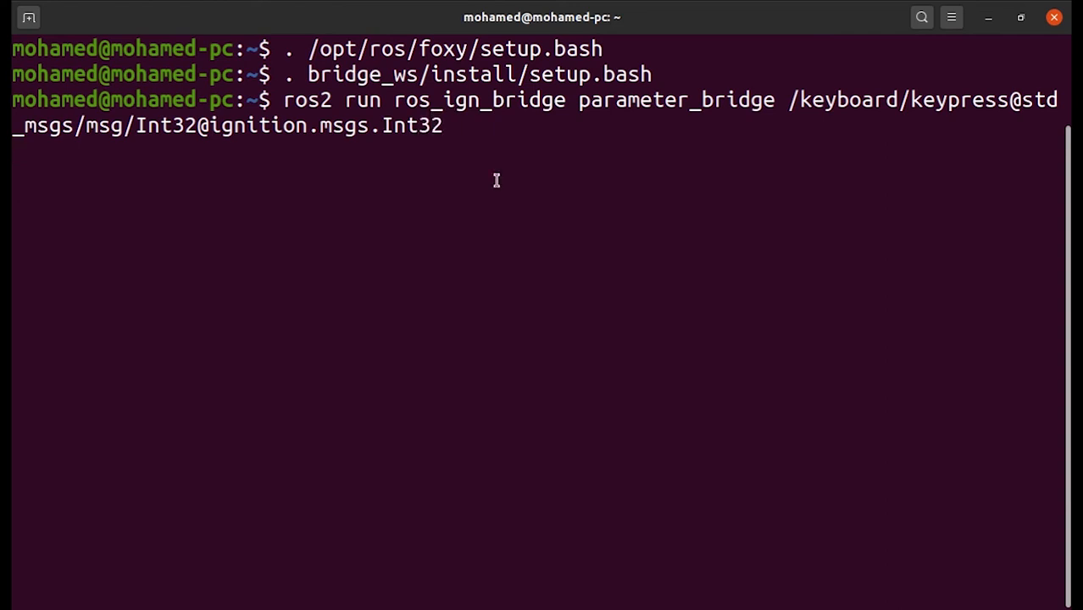
Launch 'ign gazebo empty.sdf' from a new terminal tab to open the empty world
{"action": "key", "text": "Return"}
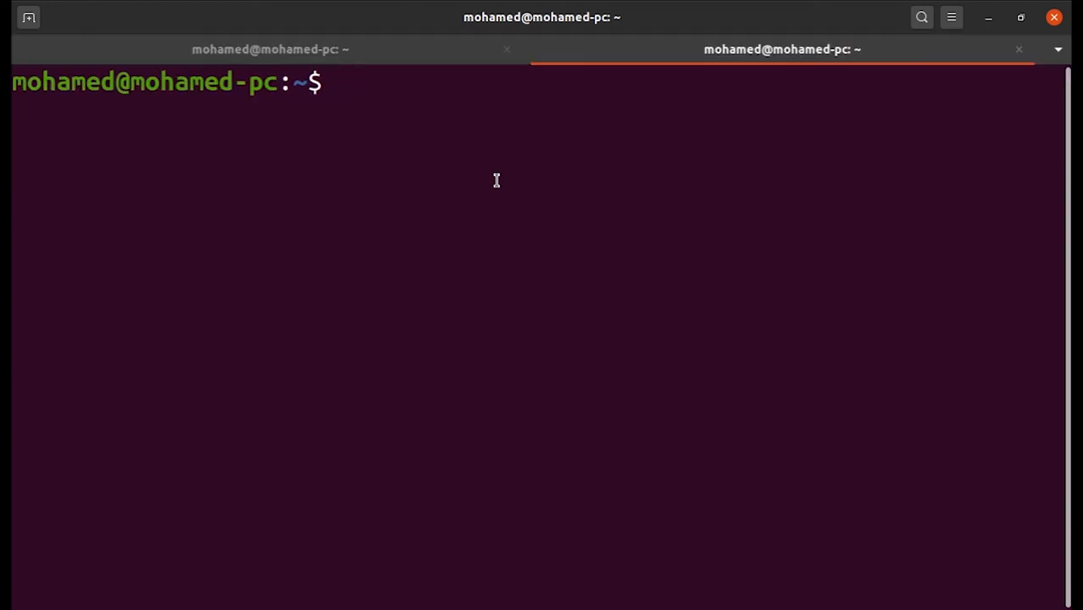
{"action": "type", "text": "i"}
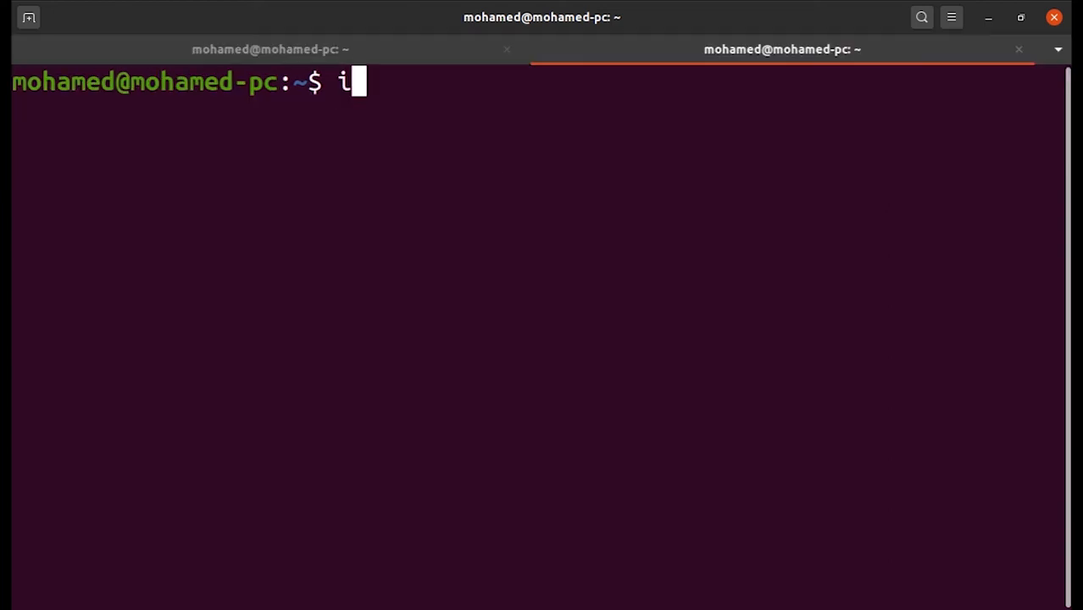
{"action": "type", "text": "gn gazebo em"}
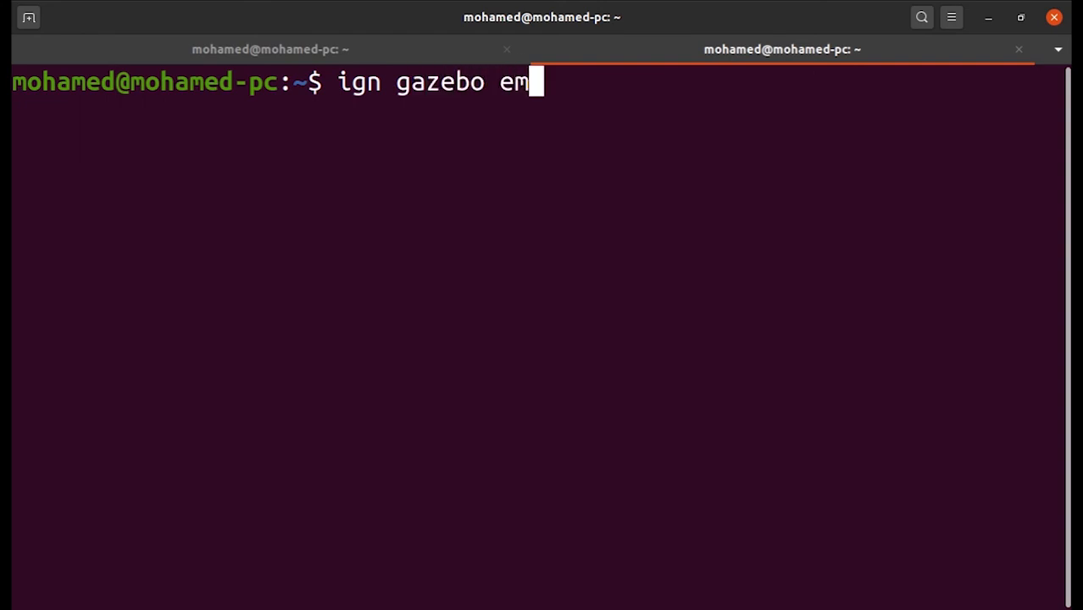
{"action": "type", "text": "pty.sdf"}
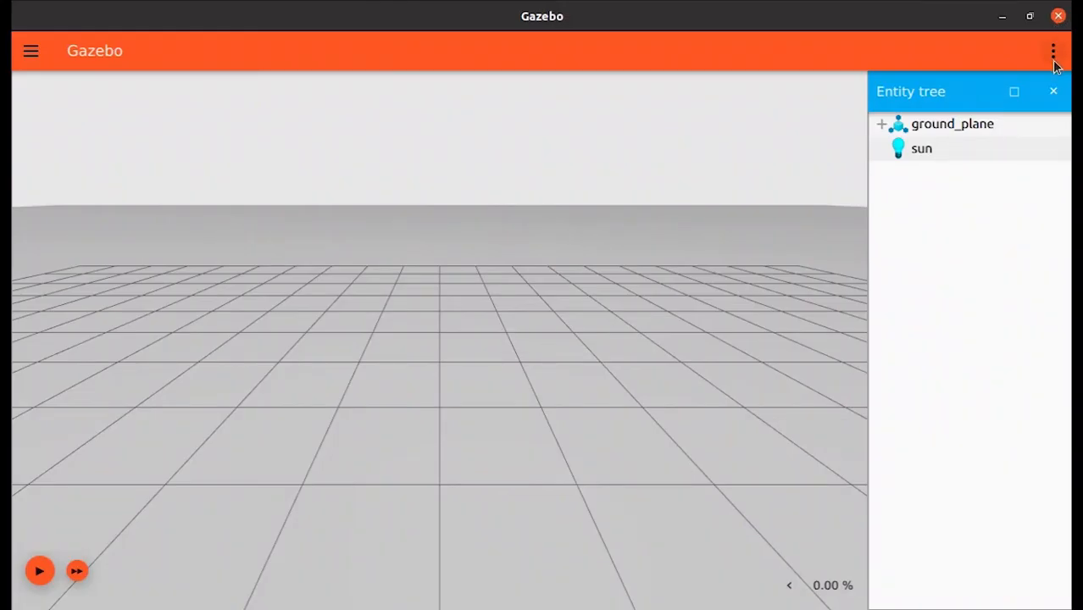
Add the Key Publisher plugin from Gazebo's plugin menu
{"action": "left_click", "coordinate": [1053, 51]}
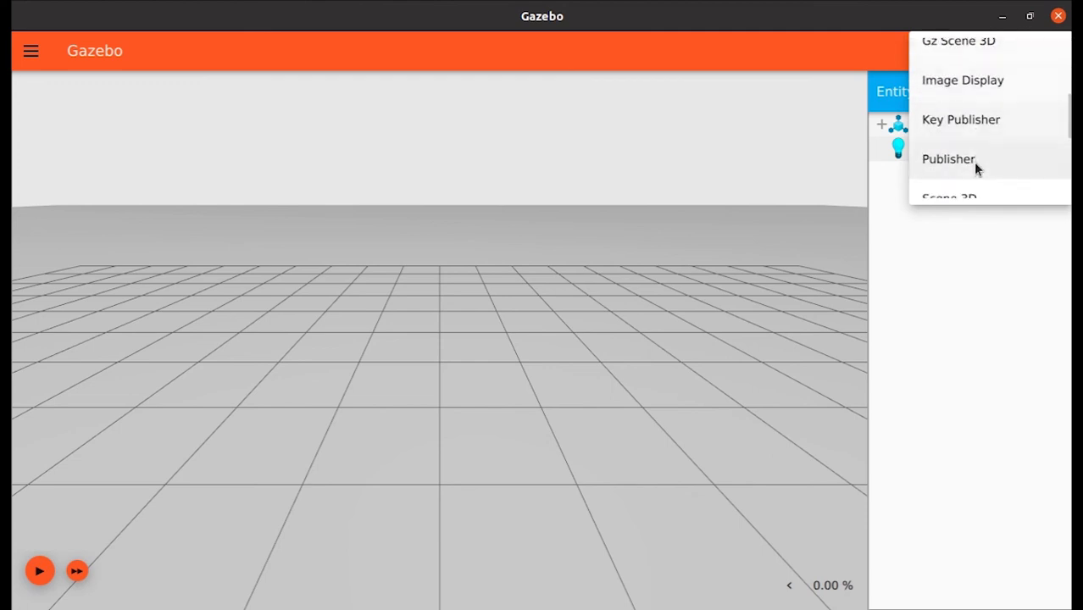
{"action": "left_click", "coordinate": [961, 119]}
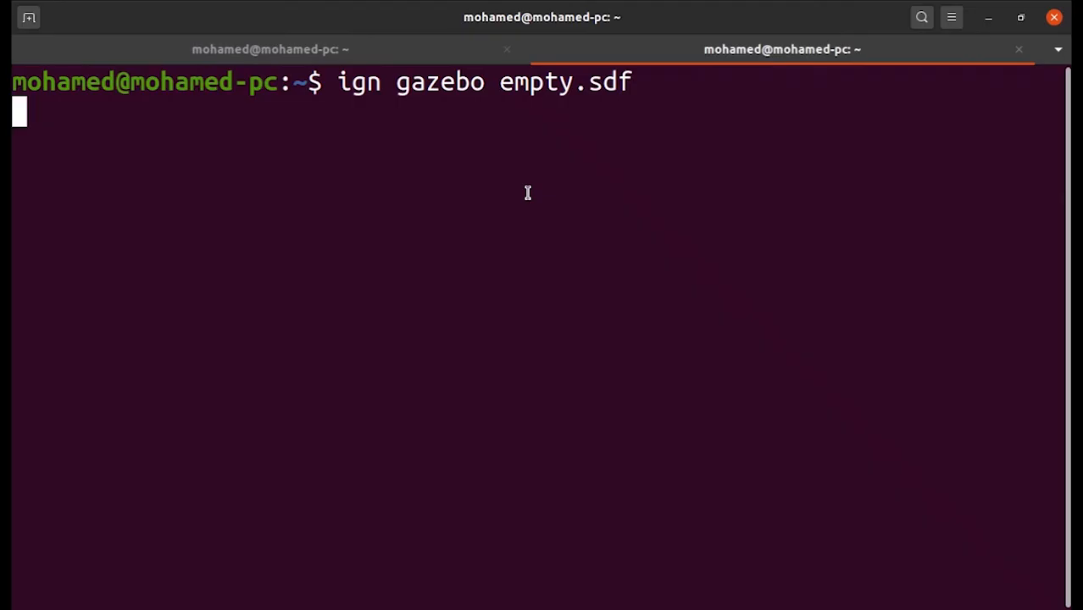
Run 'ros2 topic echo /keyboard/keypress' in a third terminal tab
{"action": "left_click", "coordinate": [28, 17]}
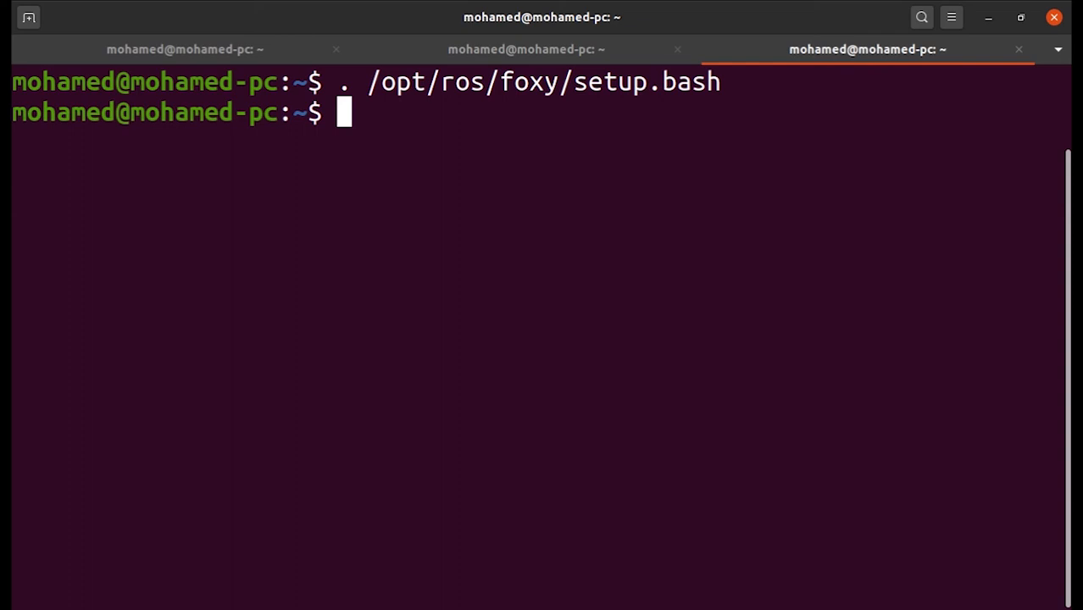
{"action": "type", "text": "ros2"}
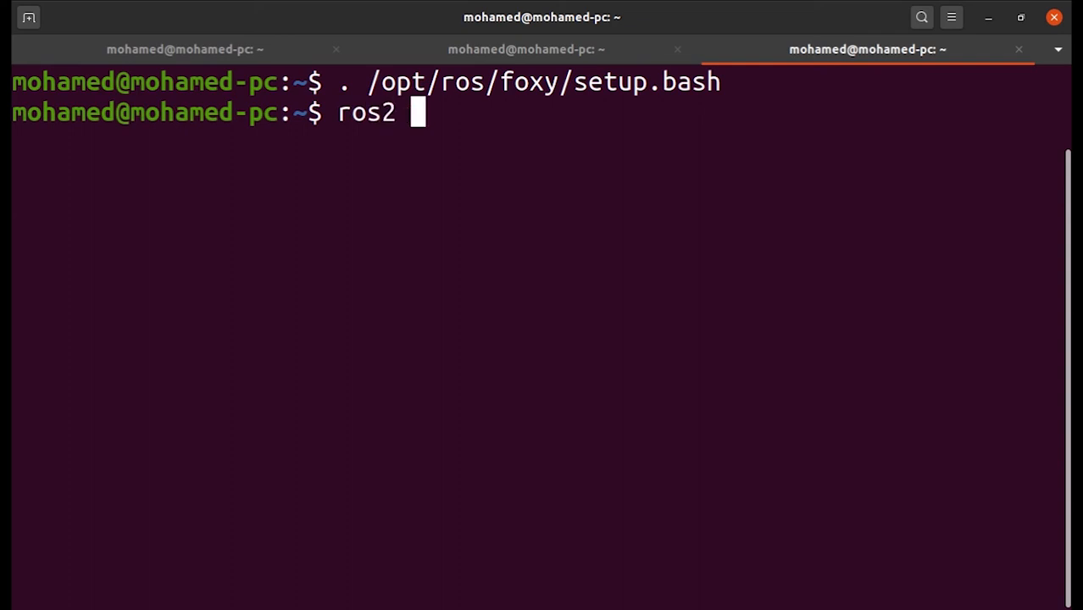
{"action": "type", "text": "topic ech"}
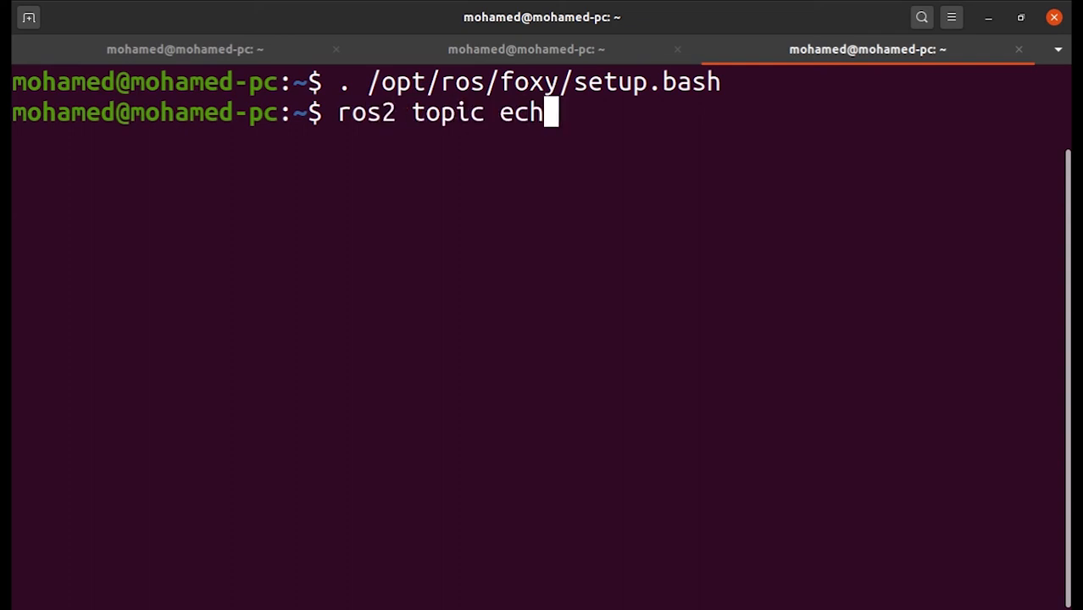
{"action": "type", "text": "o"}
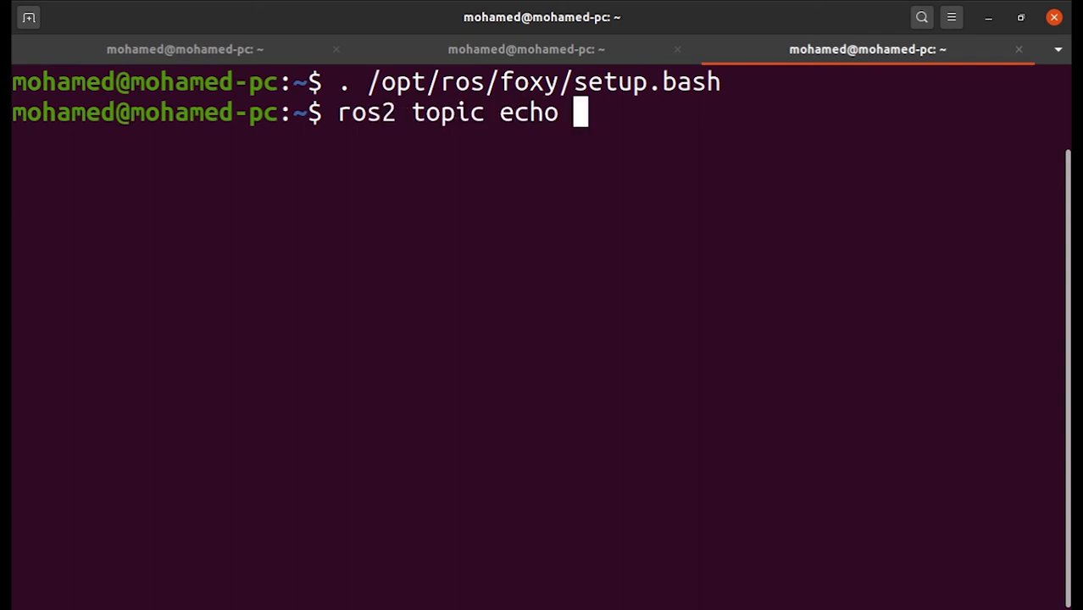
{"action": "type", "text": "/"}
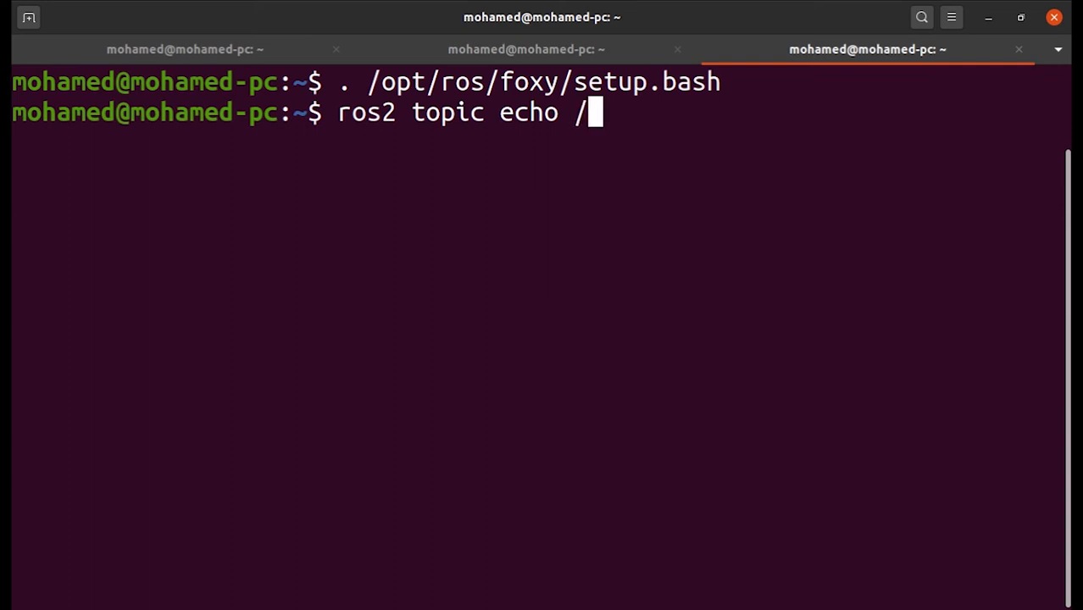
{"action": "type", "text": "ke"}
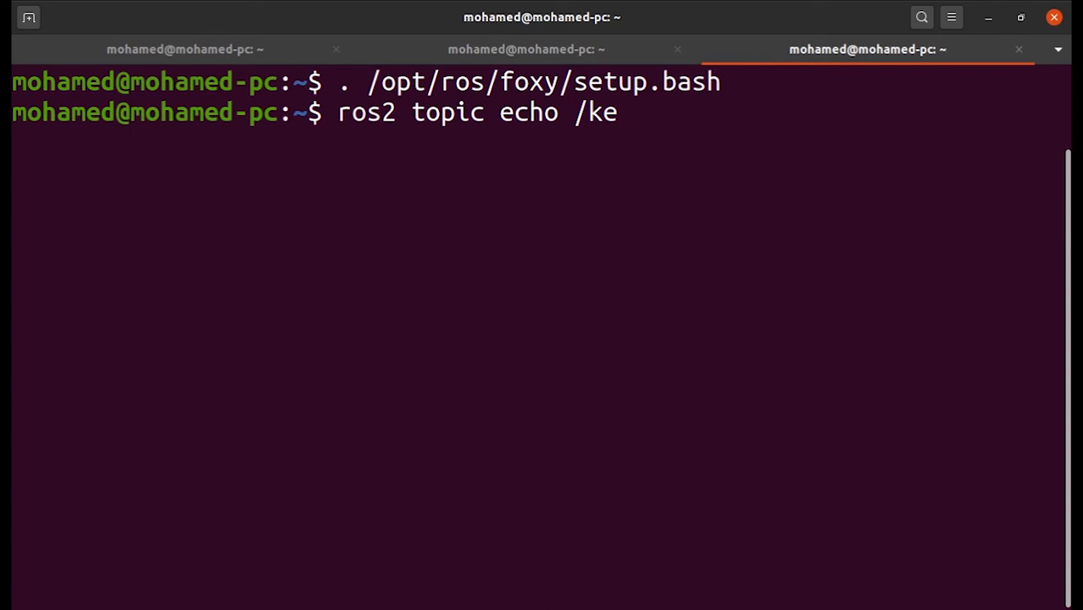
{"action": "type", "text": "yboard/keypress"}
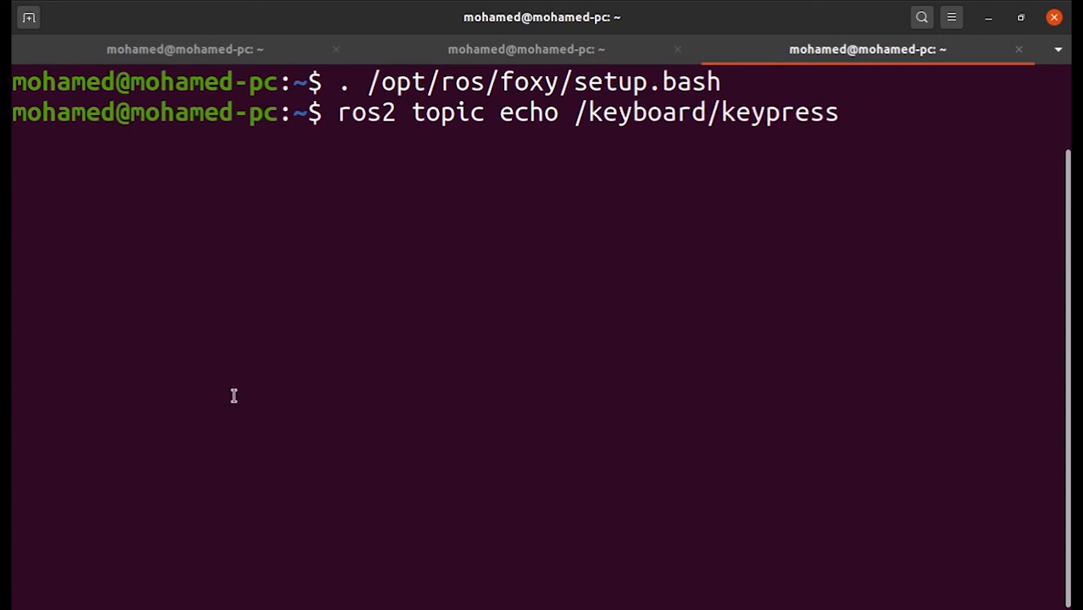
{"action": "key", "text": "Return"}
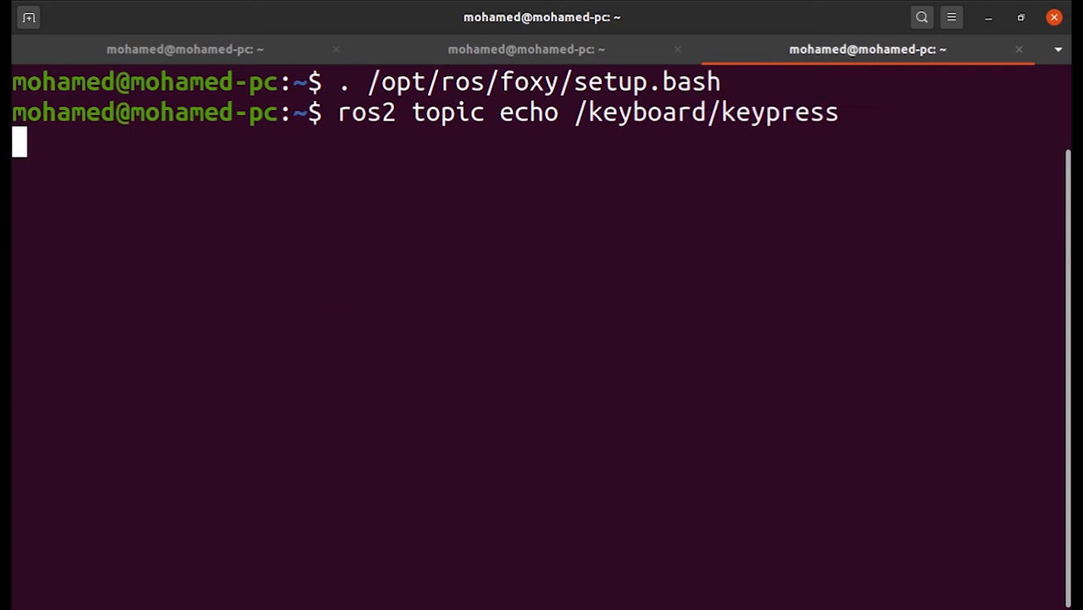